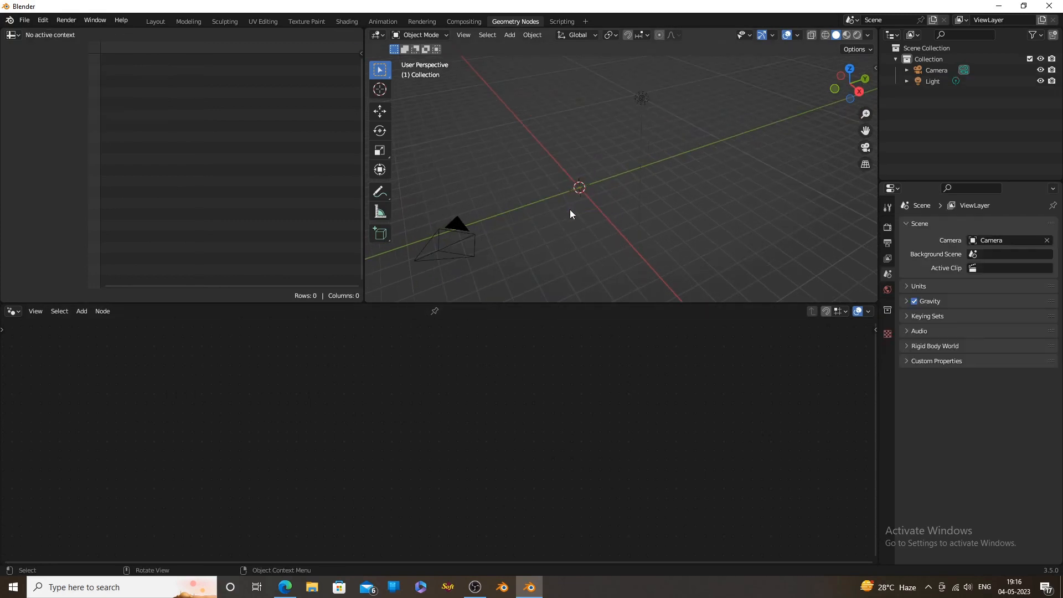
# Add a Bezier circle to the scene and view it from directly above.
pyautogui.click(510, 34)
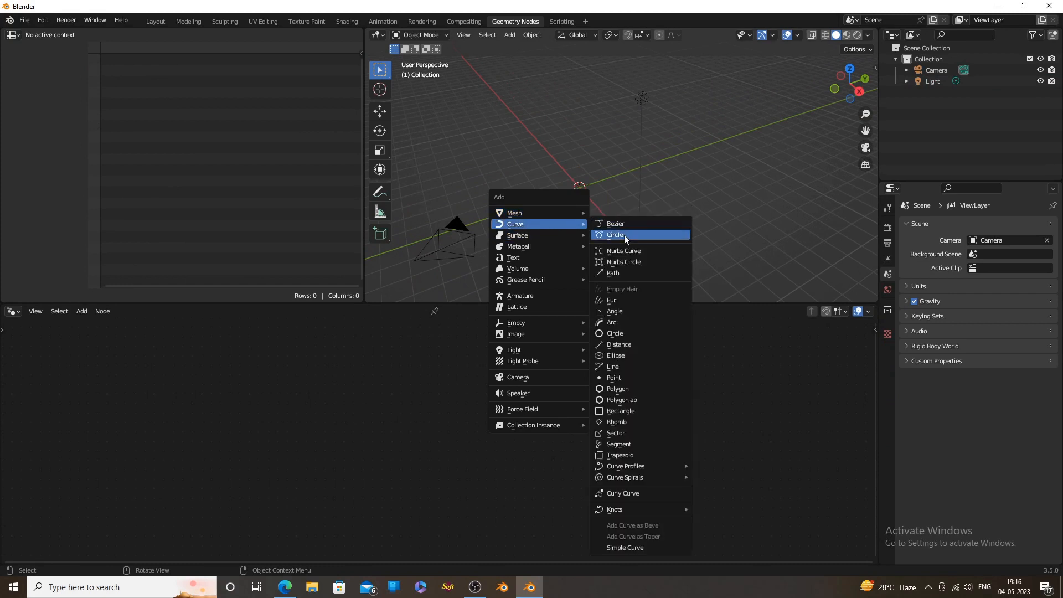
pyautogui.click(614, 234)
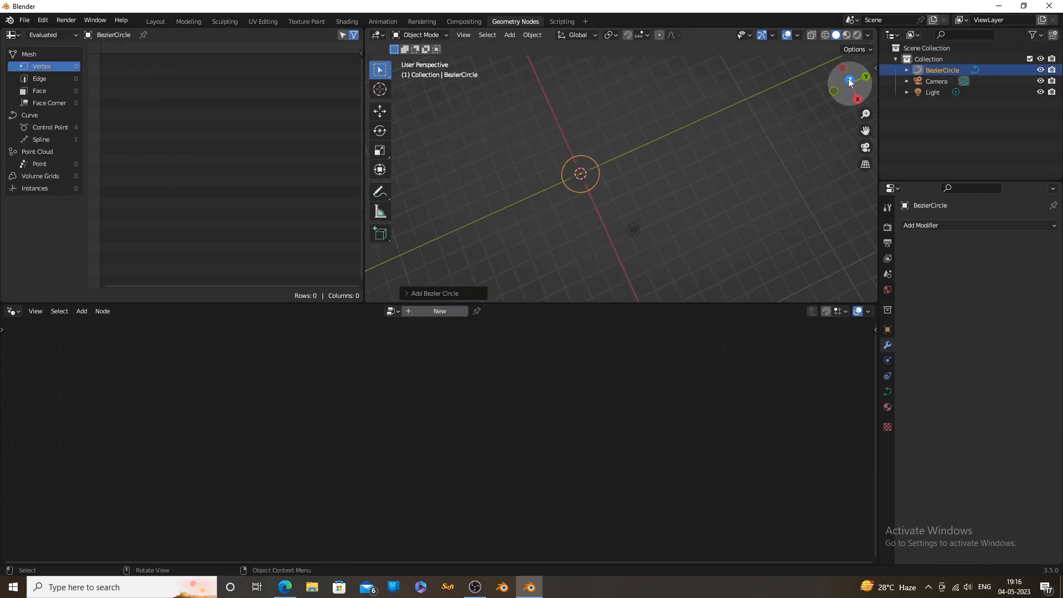
pyautogui.click(849, 81)
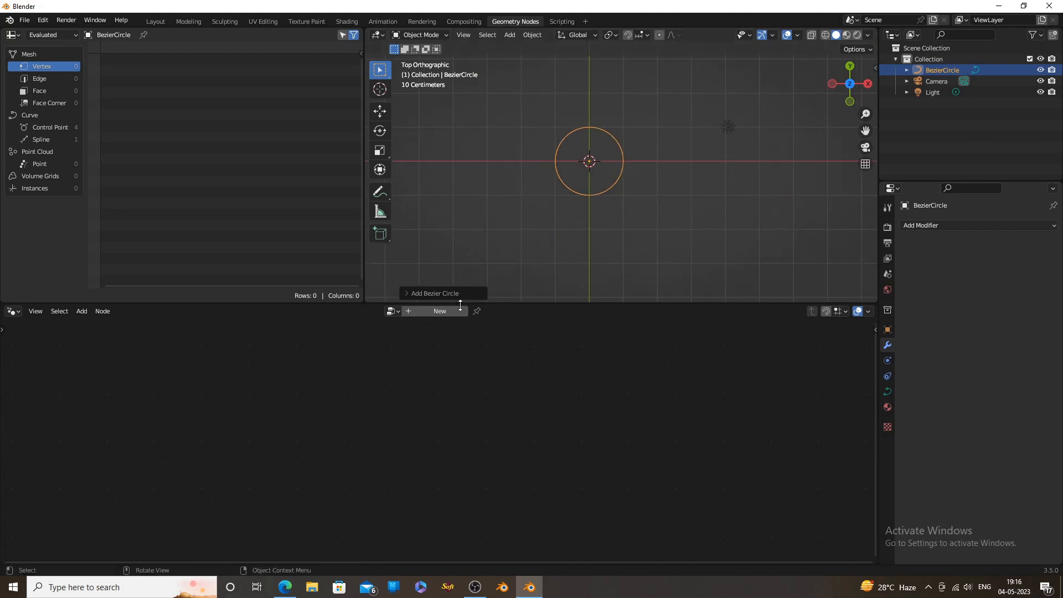
# Create a new Geometry Nodes setup on the circle with a Curve to Points node.
pyautogui.click(440, 310)
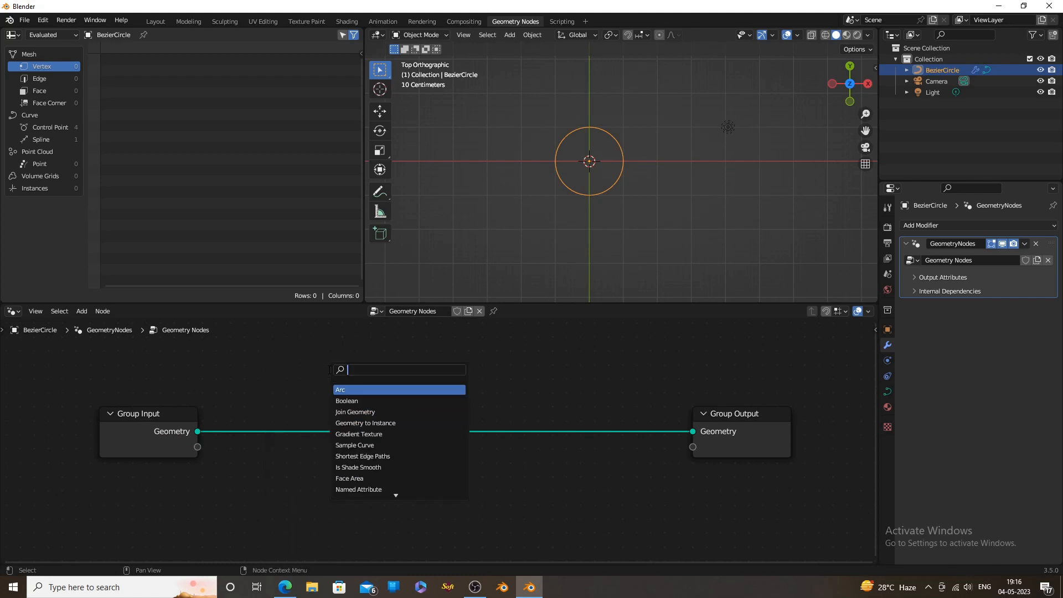
pyautogui.write('curve to')
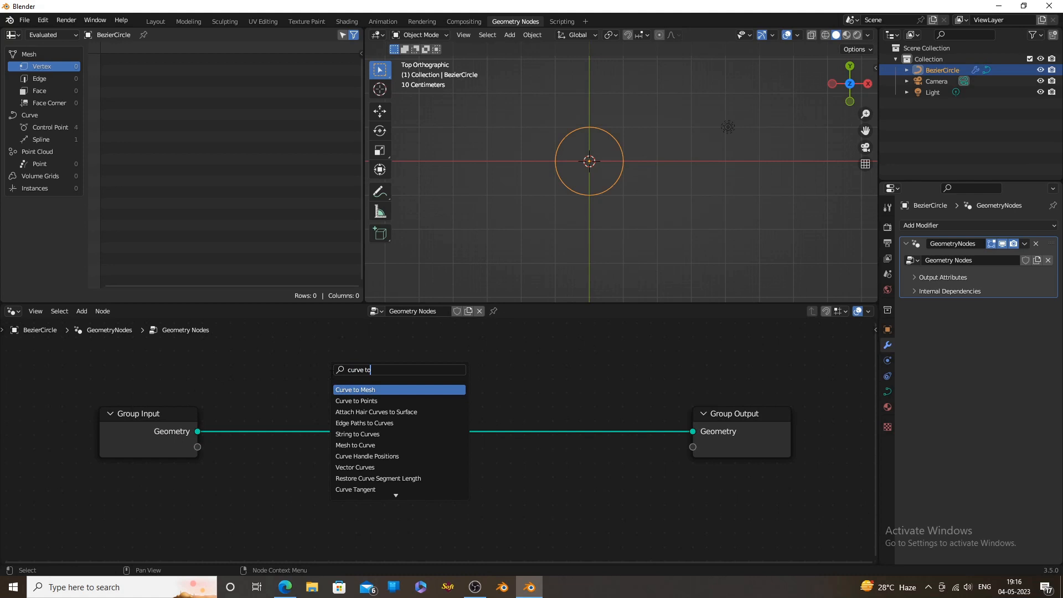
pyautogui.click(355, 401)
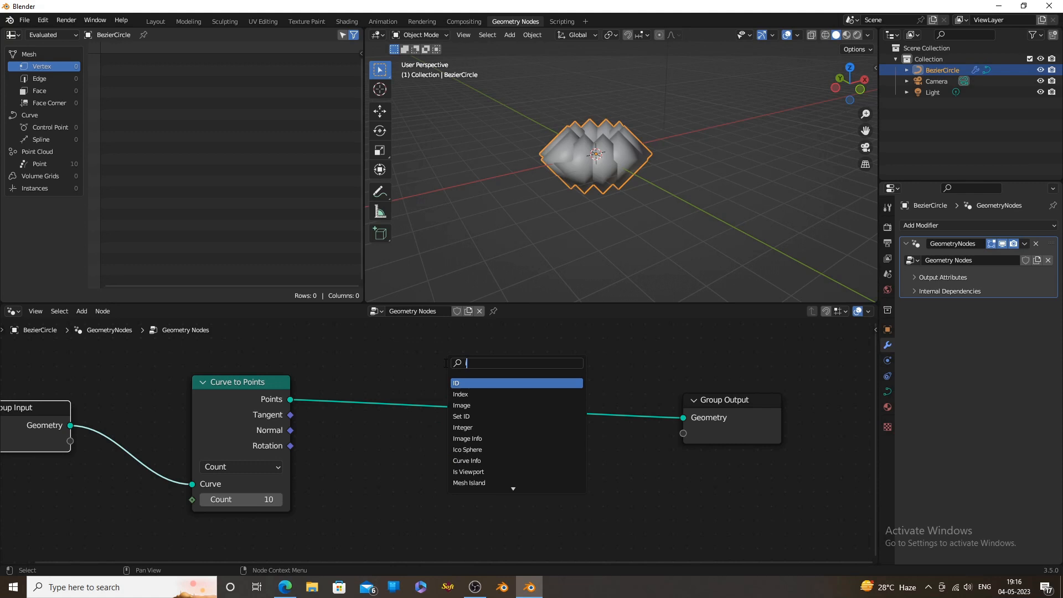
# Instance a Spiral curve on each point with an Instance on Points node.
pyautogui.write('inst')
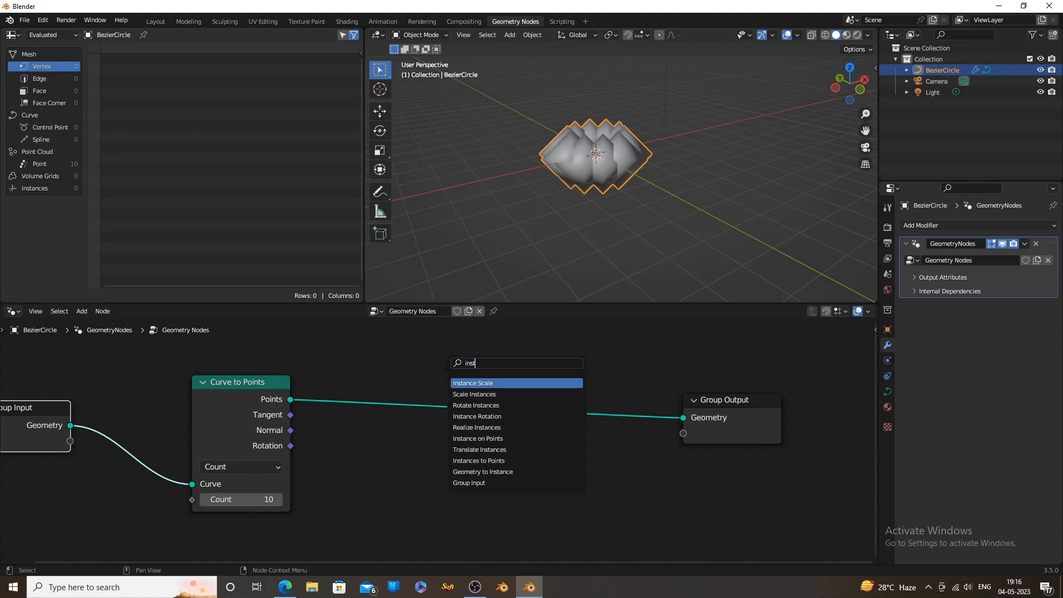
pyautogui.click(478, 438)
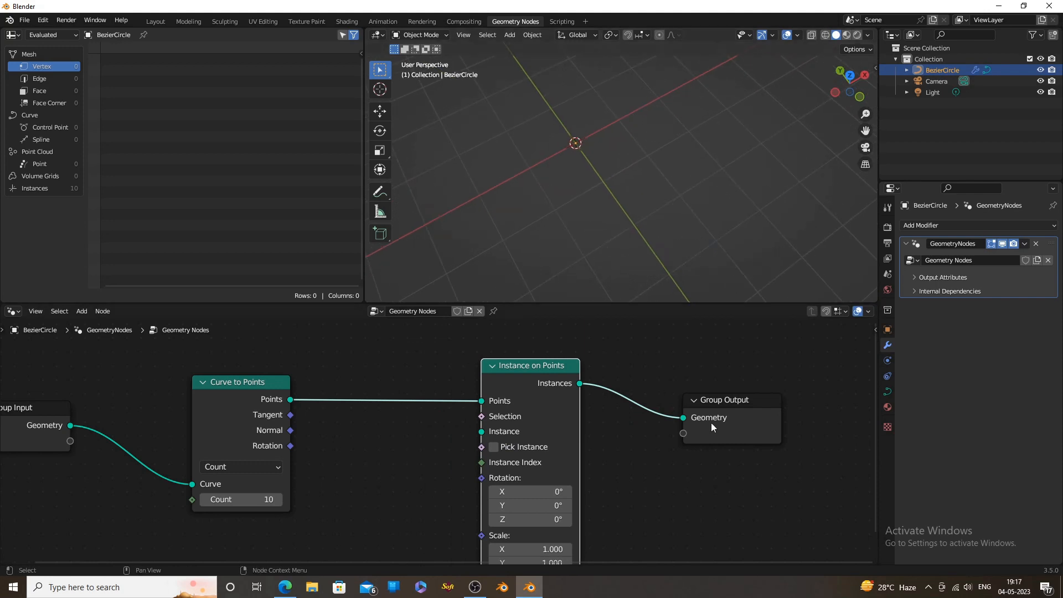
pyautogui.scroll(-3)
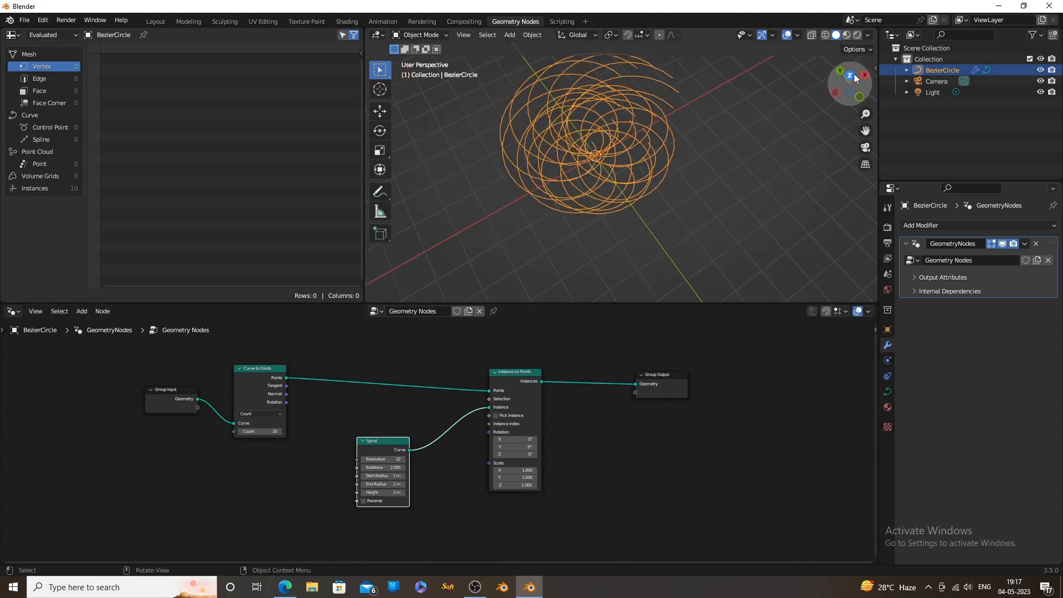
pyautogui.click(850, 71)
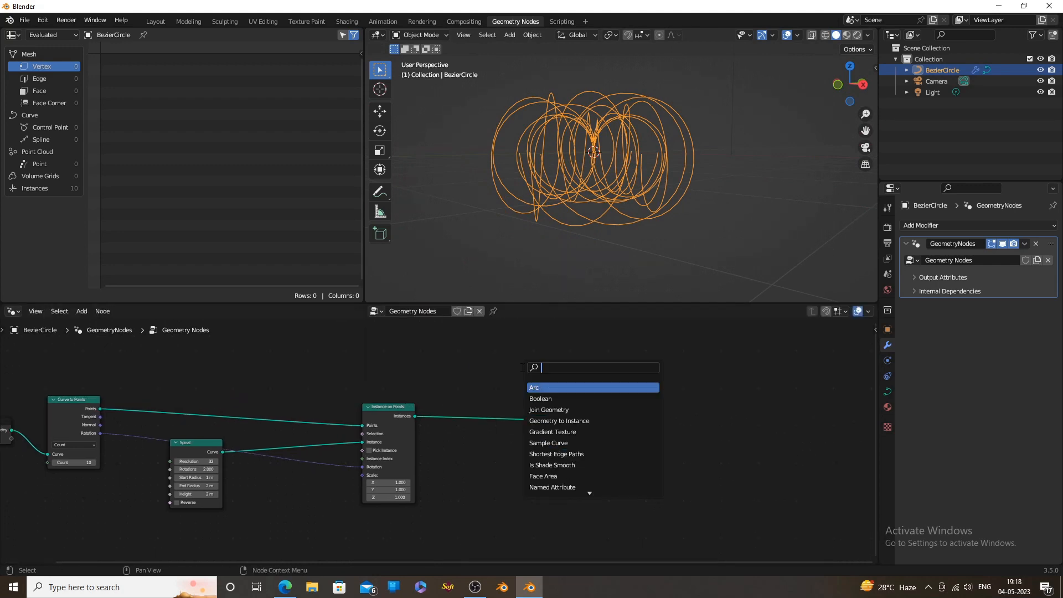
# Convert the curves to mesh tubes using a Curve Circle profile of radius 0.05 m.
pyautogui.write('to')
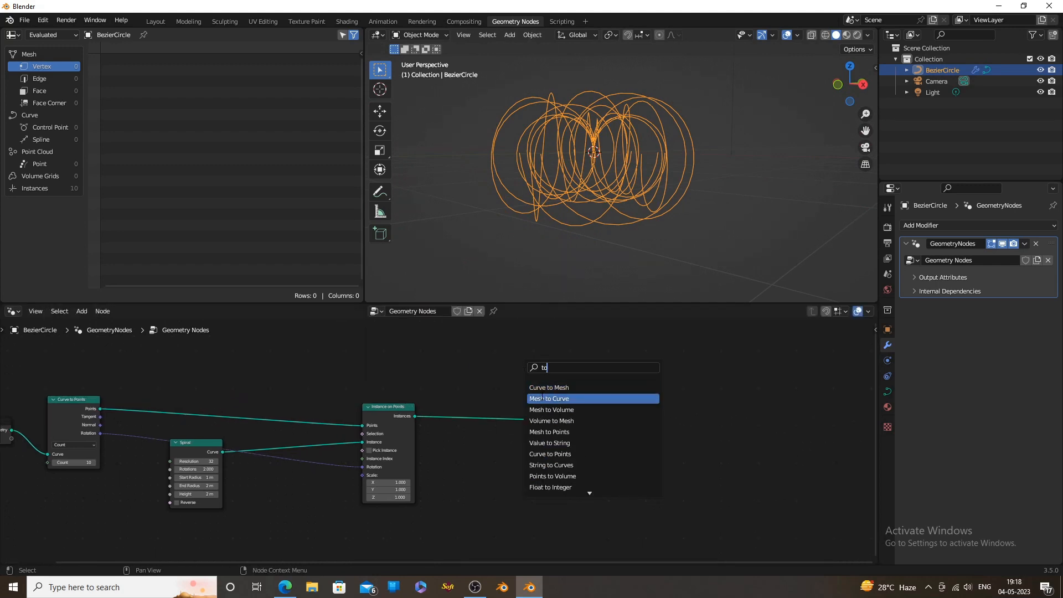
pyautogui.click(548, 388)
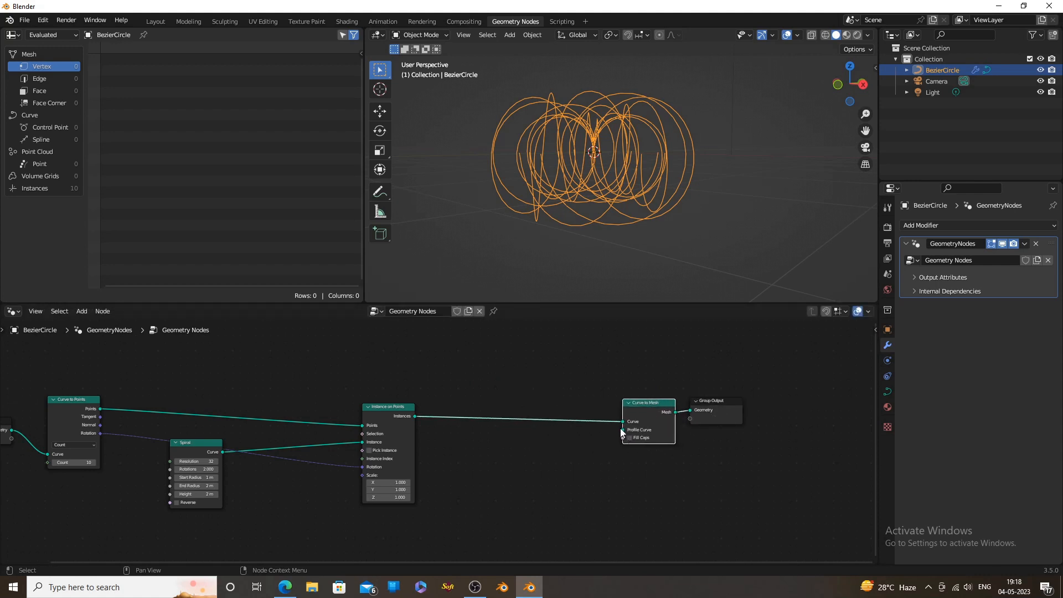
pyautogui.write('c')
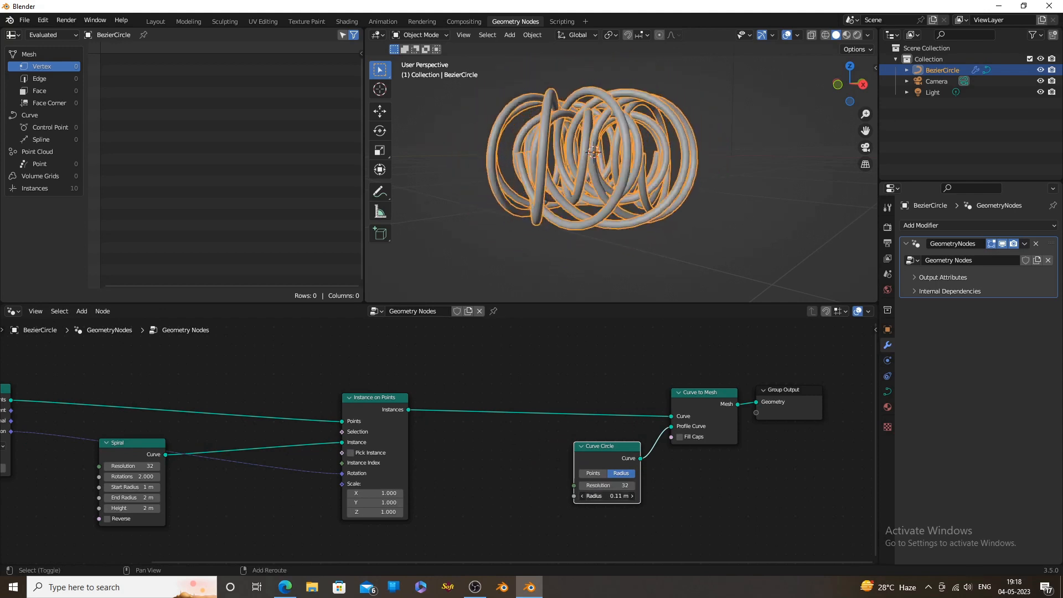
pyautogui.click(606, 496)
pyautogui.write('set r')
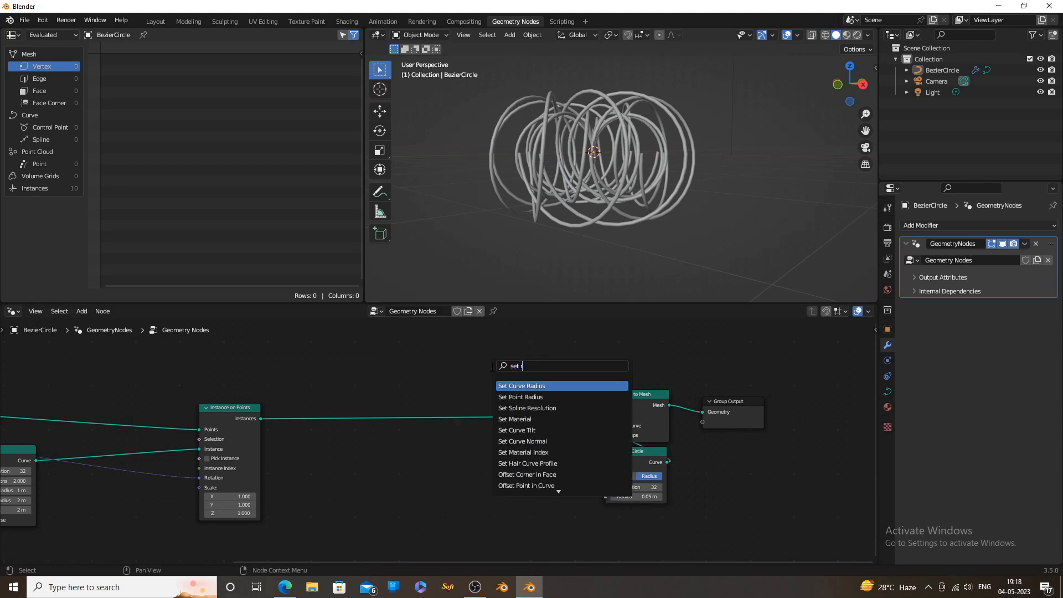
# Add a Set Curve Radius node fed by a Spline Parameter factor input.
pyautogui.click(520, 385)
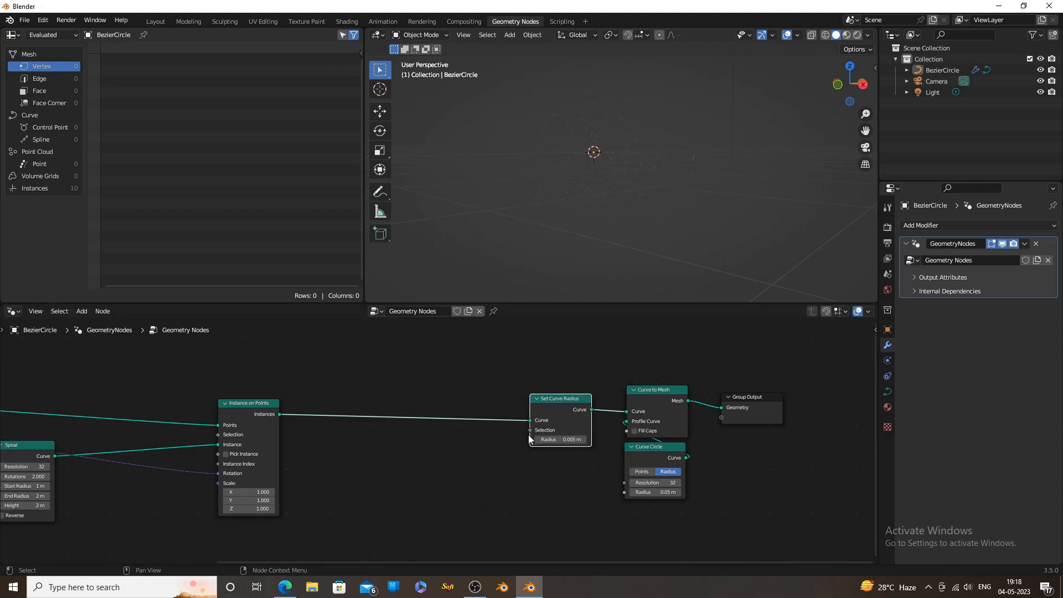
pyautogui.write('pa')
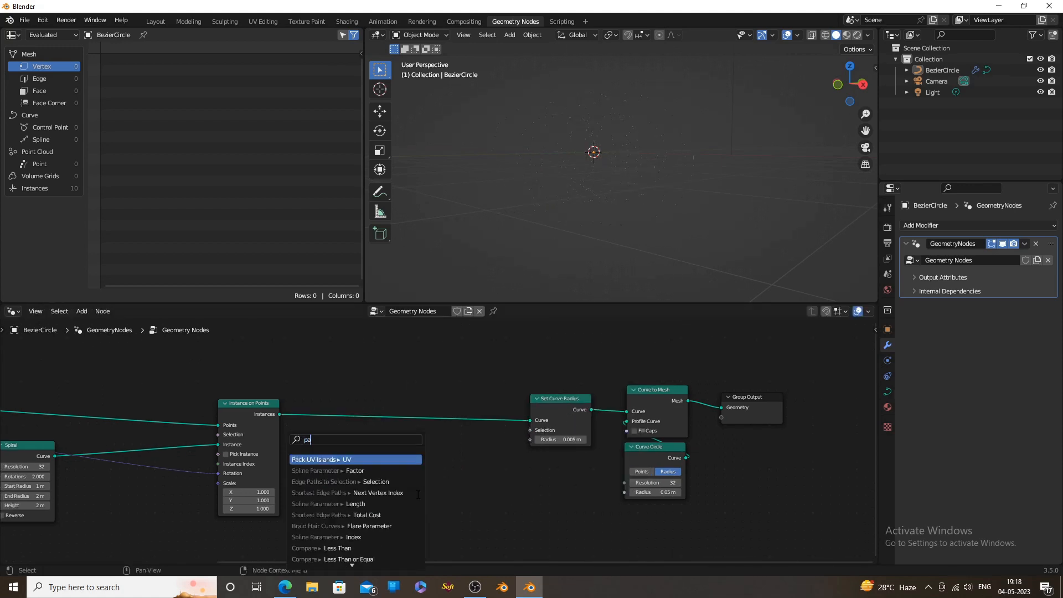
pyautogui.write('ra')
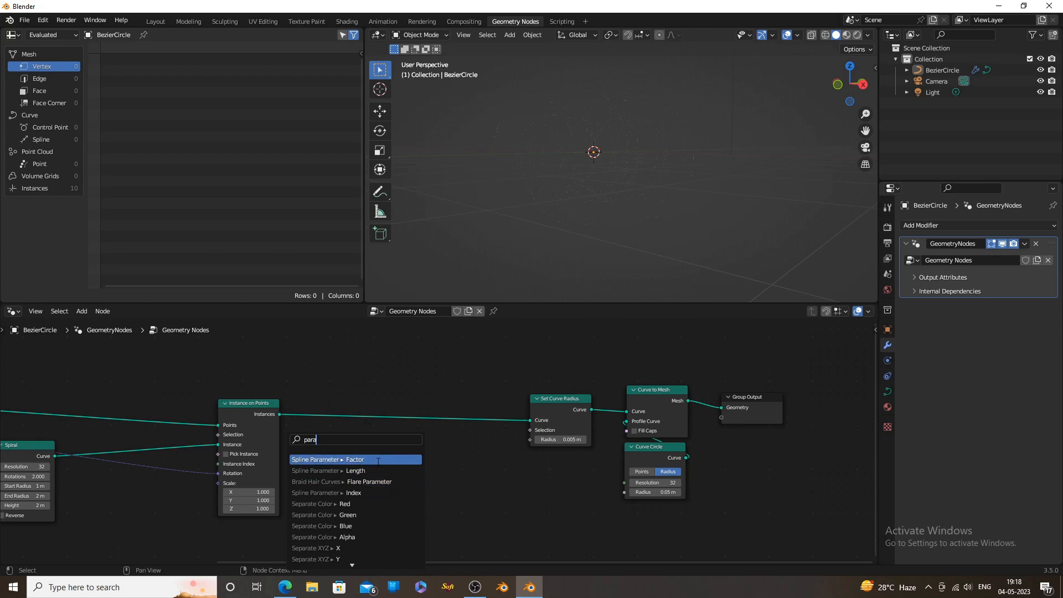
pyautogui.click(331, 458)
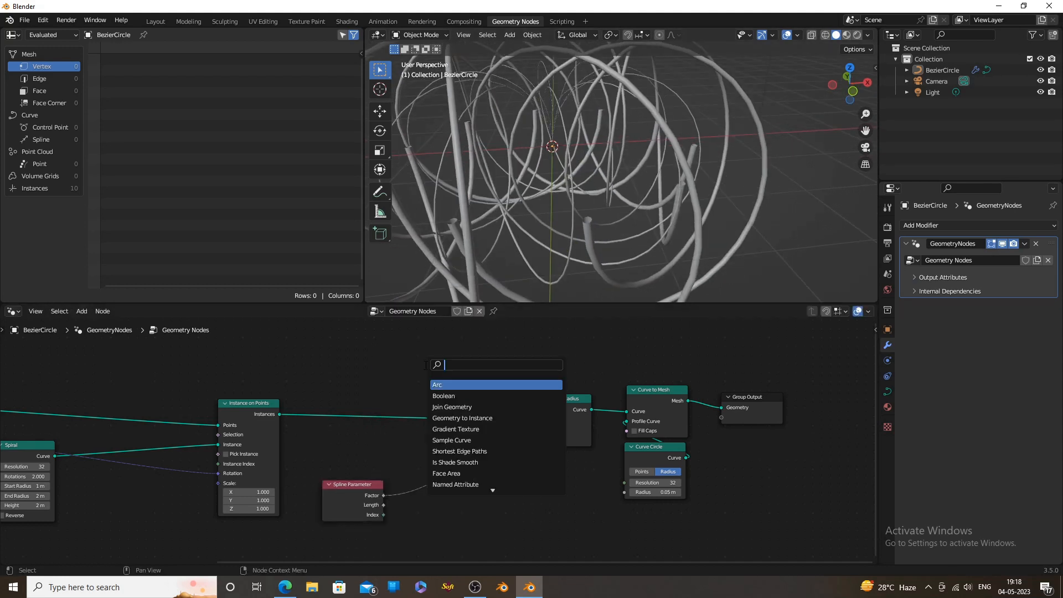
# Remap the factor through a Map Range so the tube radius tapers to zero.
pyautogui.write('m')
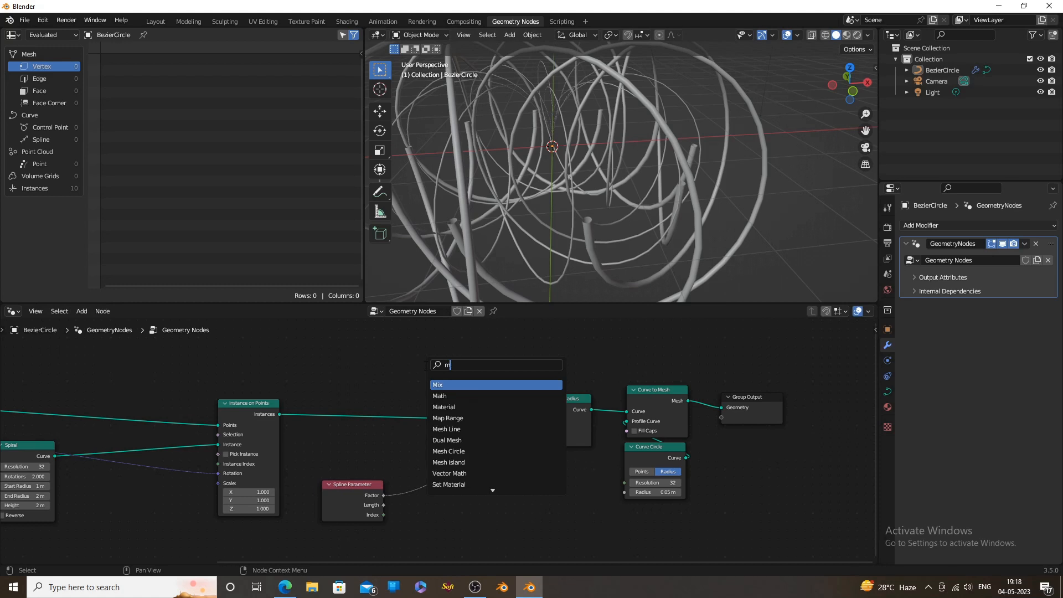
pyautogui.click(448, 417)
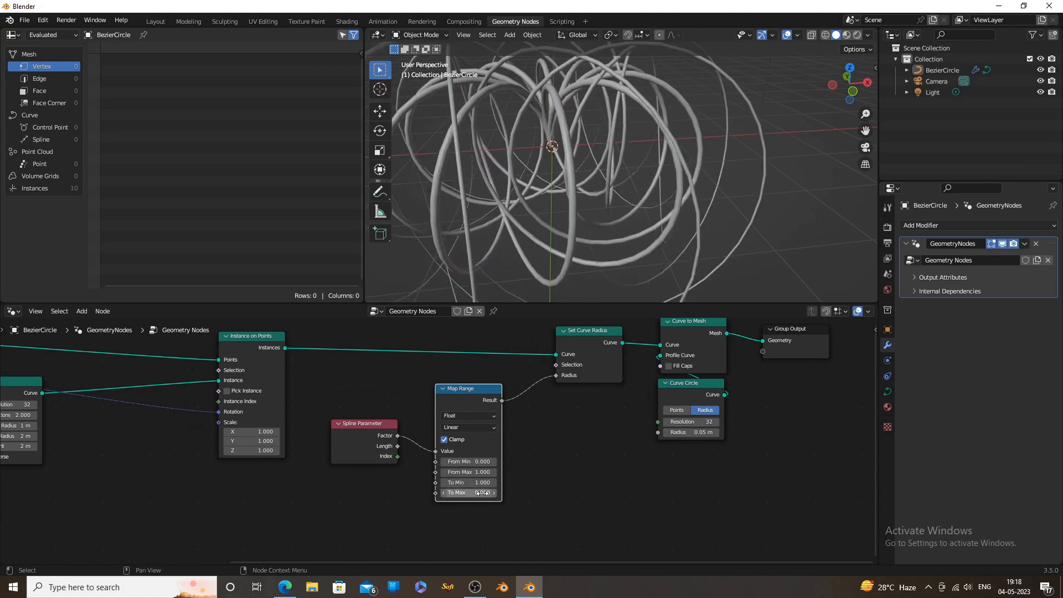
pyautogui.click(467, 492)
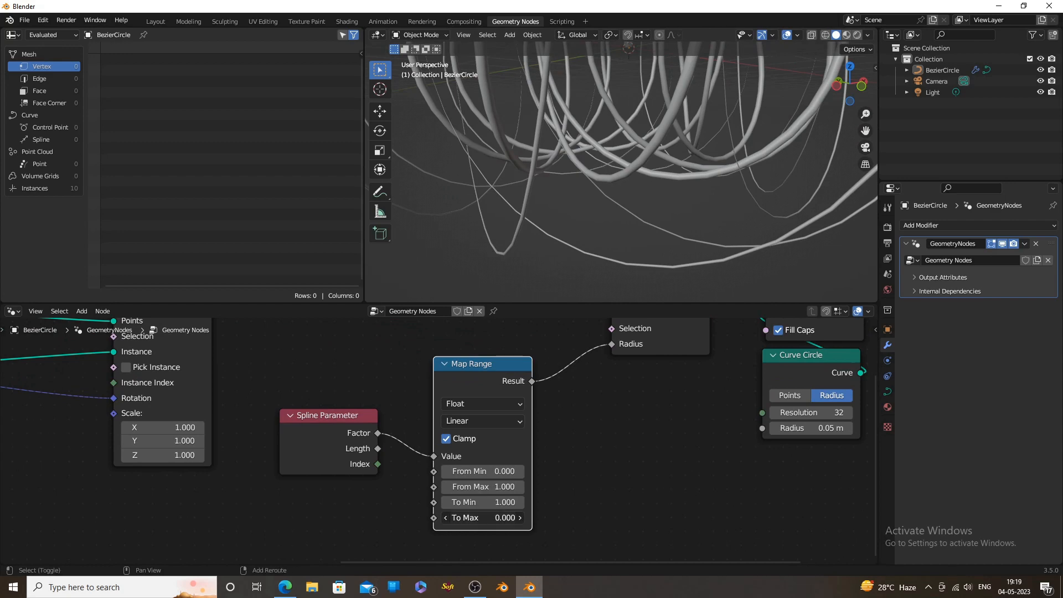
pyautogui.write('0.210')
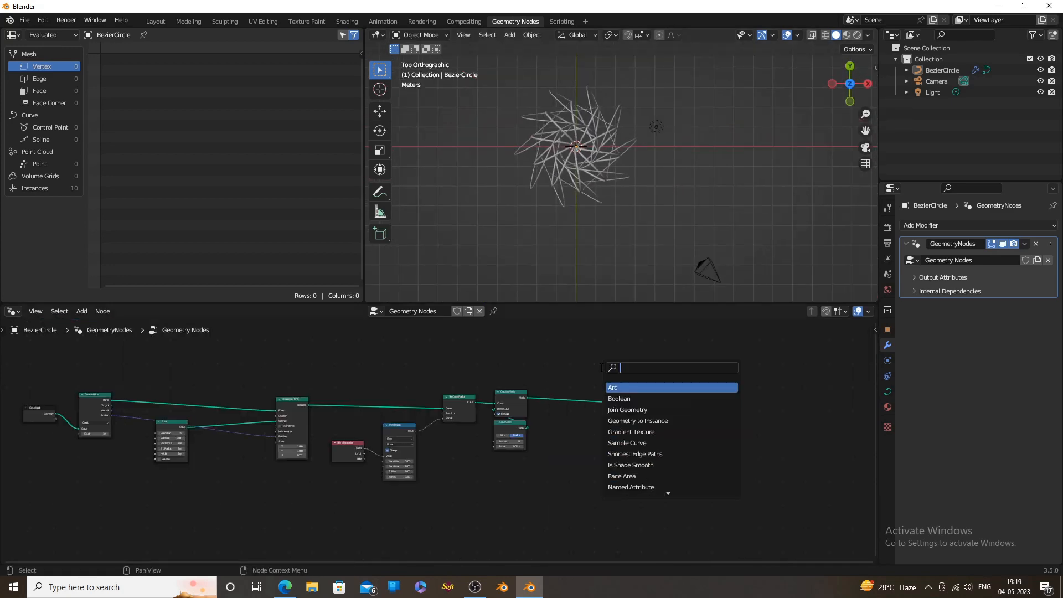
# Assign Material.001 via a Set Material node and switch to Rendered shading.
pyautogui.write('set')
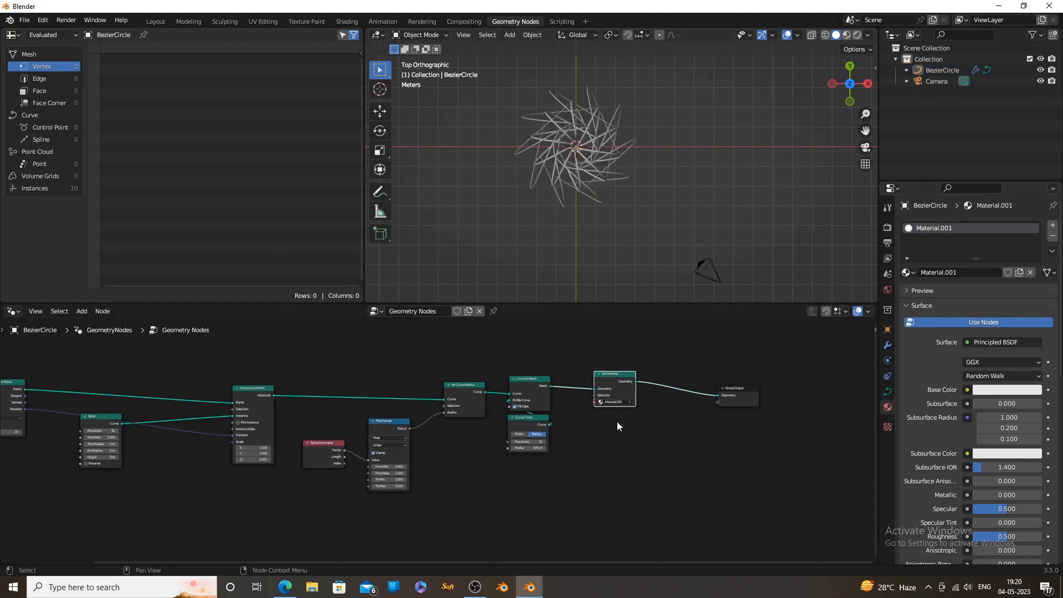
pyautogui.click(845, 34)
pyautogui.write('s')
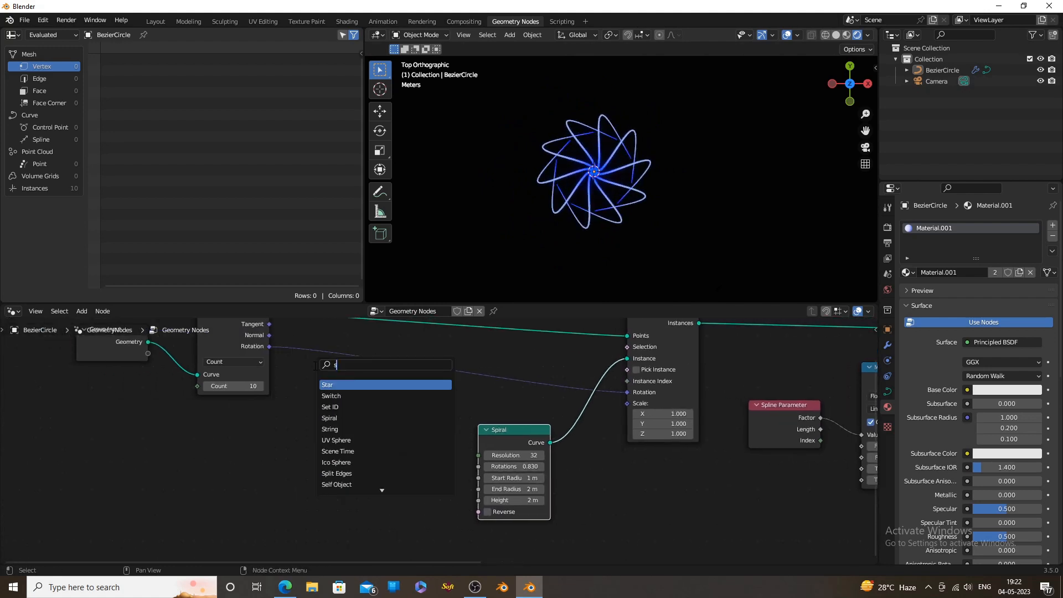
# Feed Scene Time seconds through a Divide-by-10 Math node into the Spiral rotations.
pyautogui.click(336, 451)
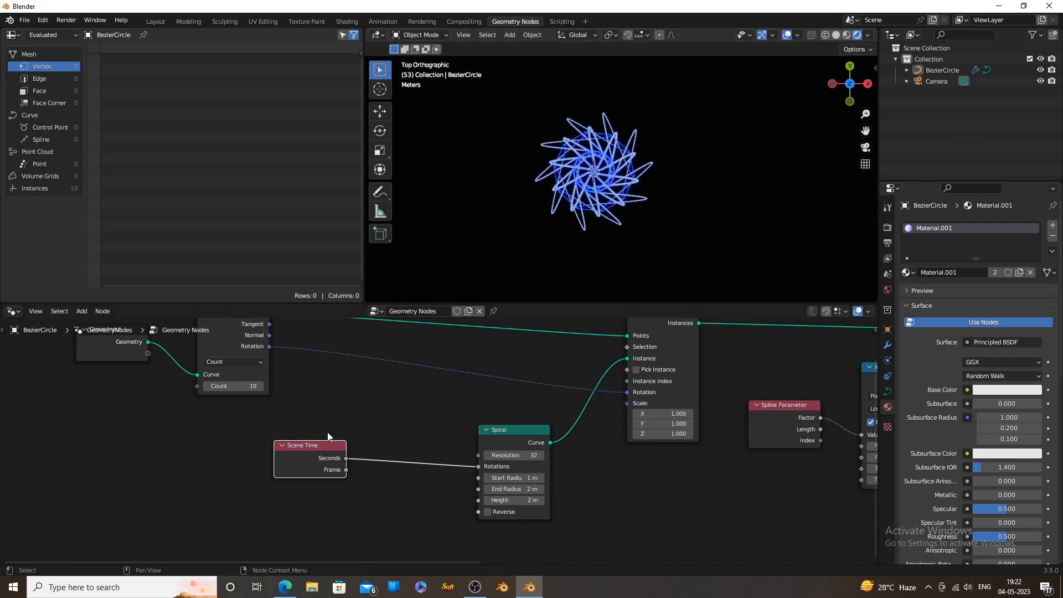
pyautogui.click(80, 310)
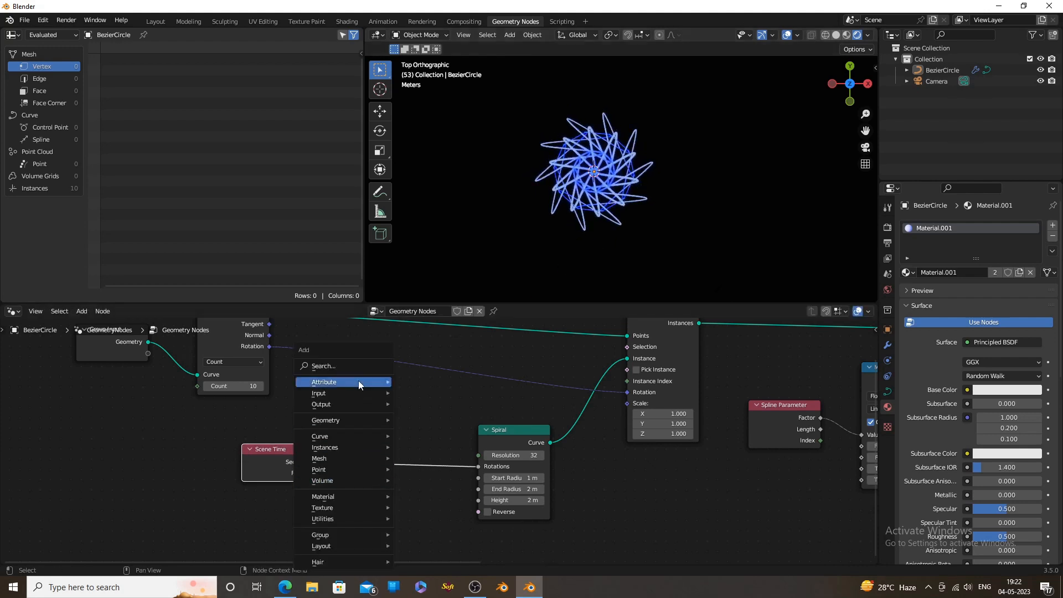
pyautogui.write('mat')
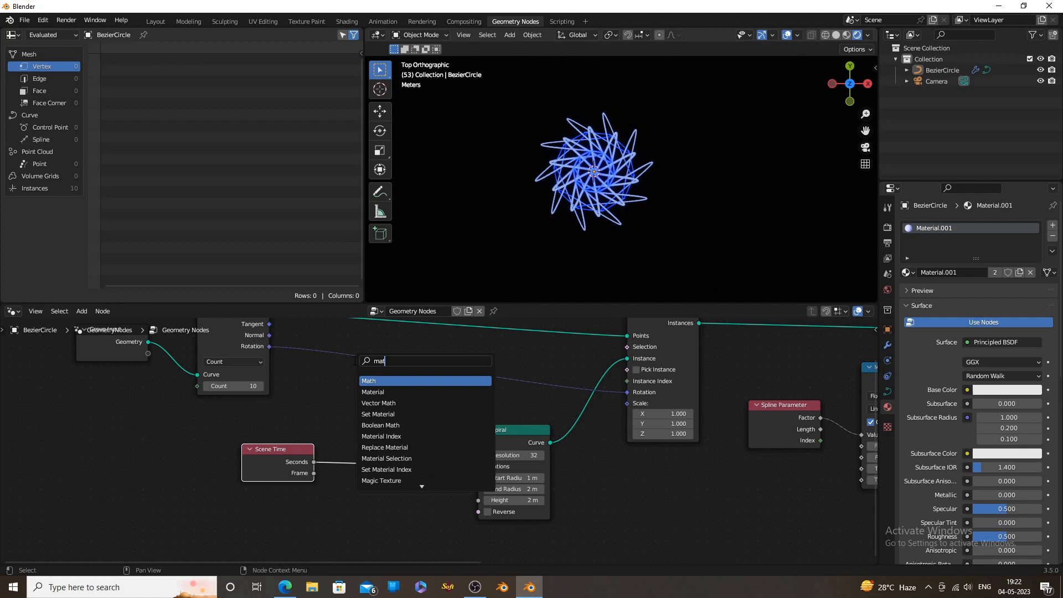
pyautogui.click(368, 380)
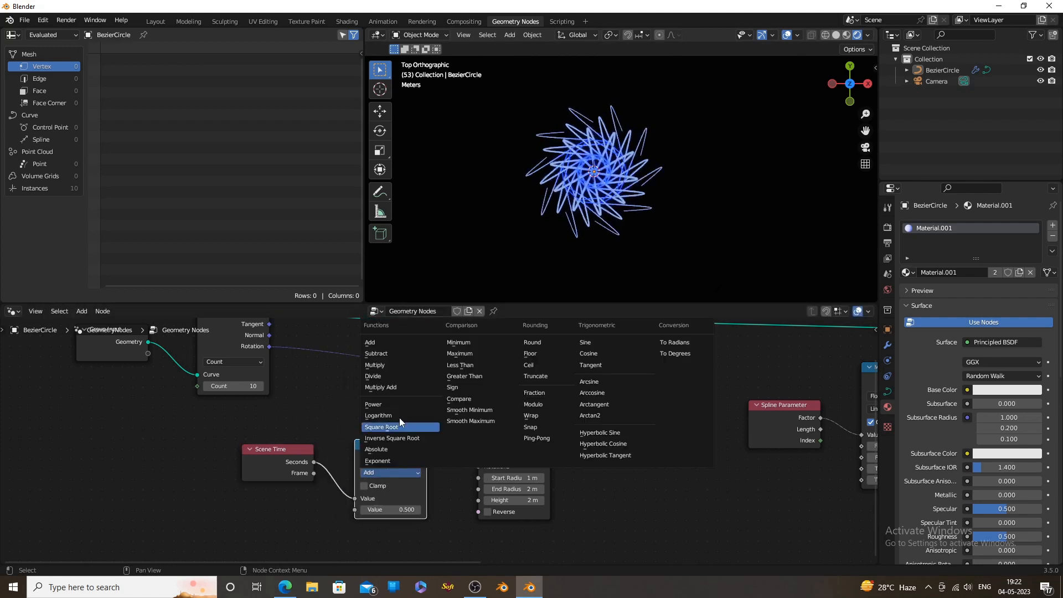
pyautogui.click(372, 376)
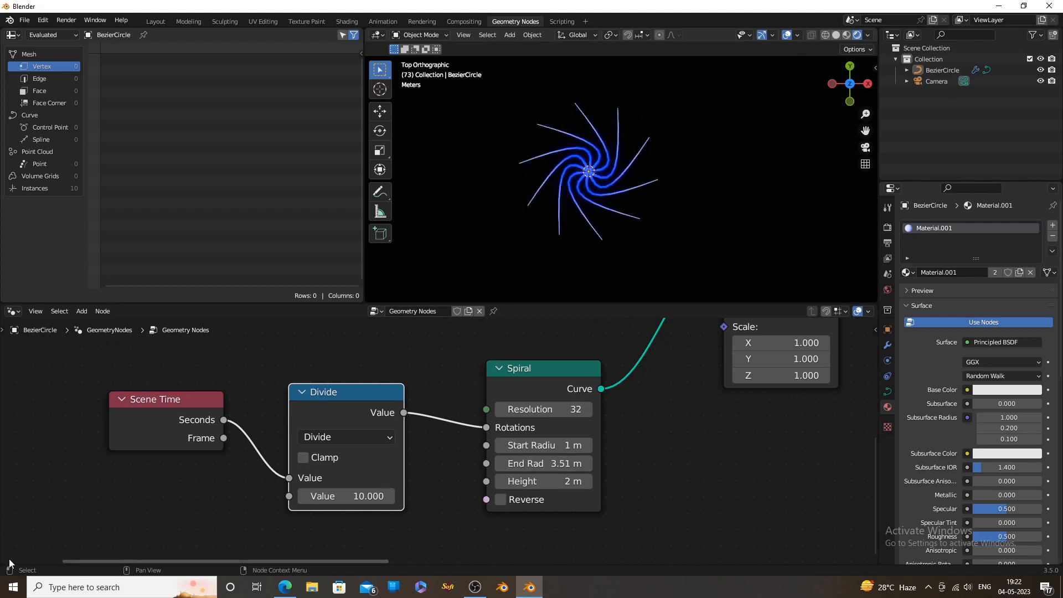
pyautogui.click(35, 310)
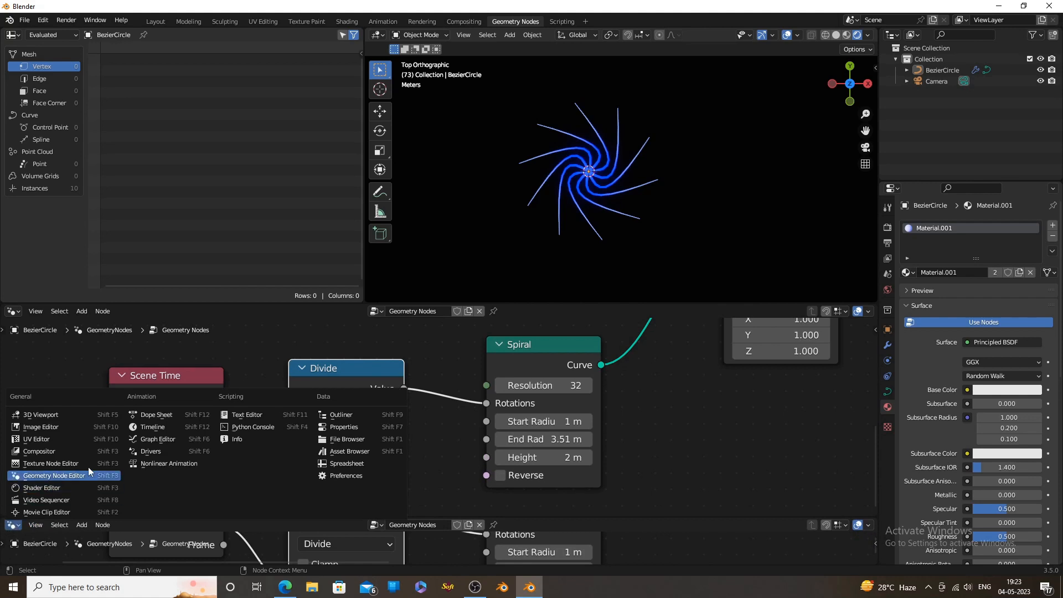
# Turn the new area into a Timeline and adjust the spiral's start radius and height.
pyautogui.click(152, 426)
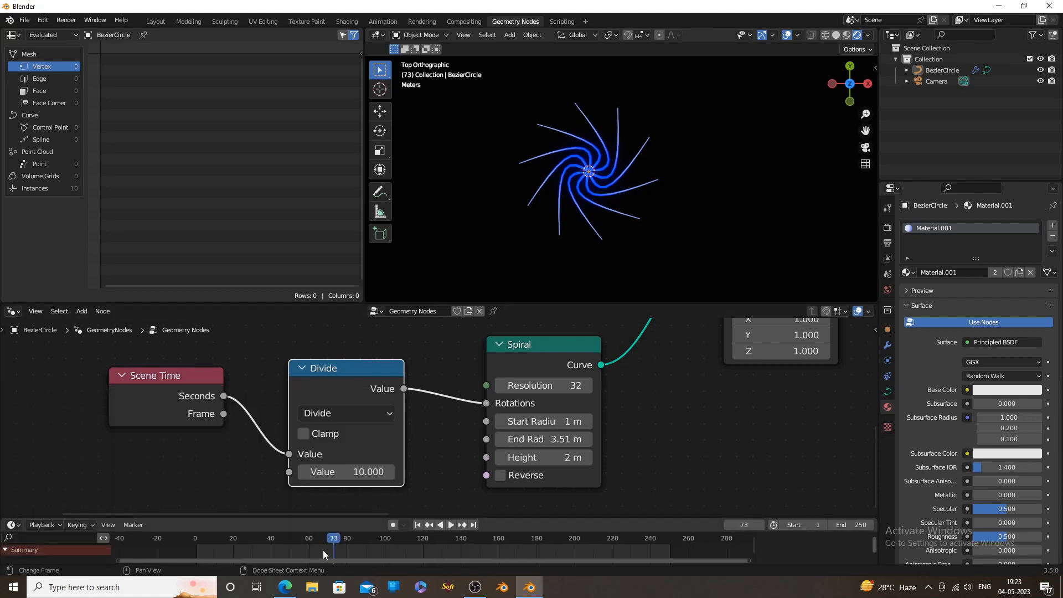
pyautogui.click(197, 538)
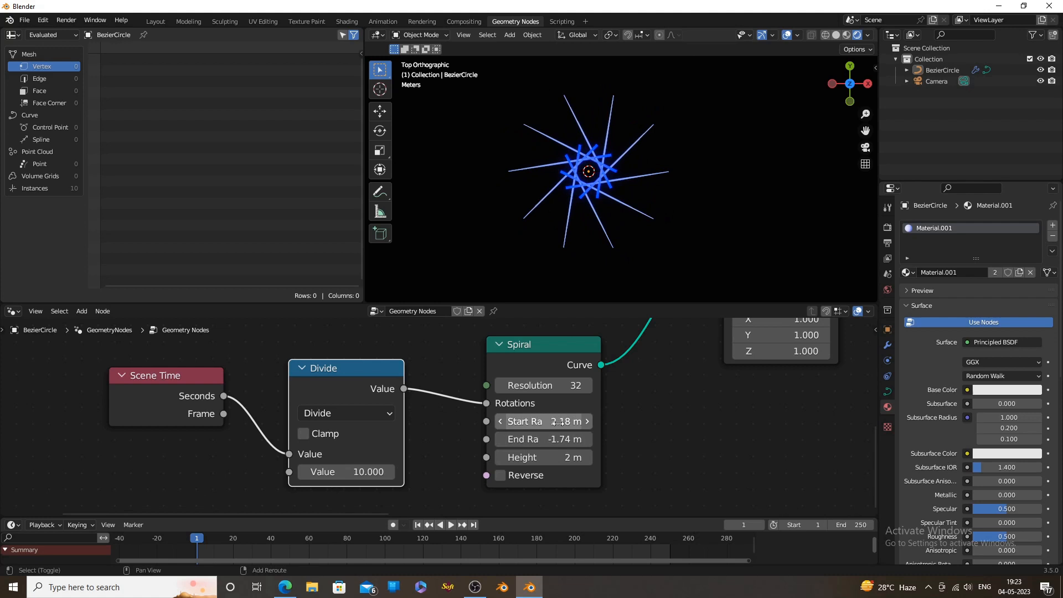
pyautogui.click(450, 523)
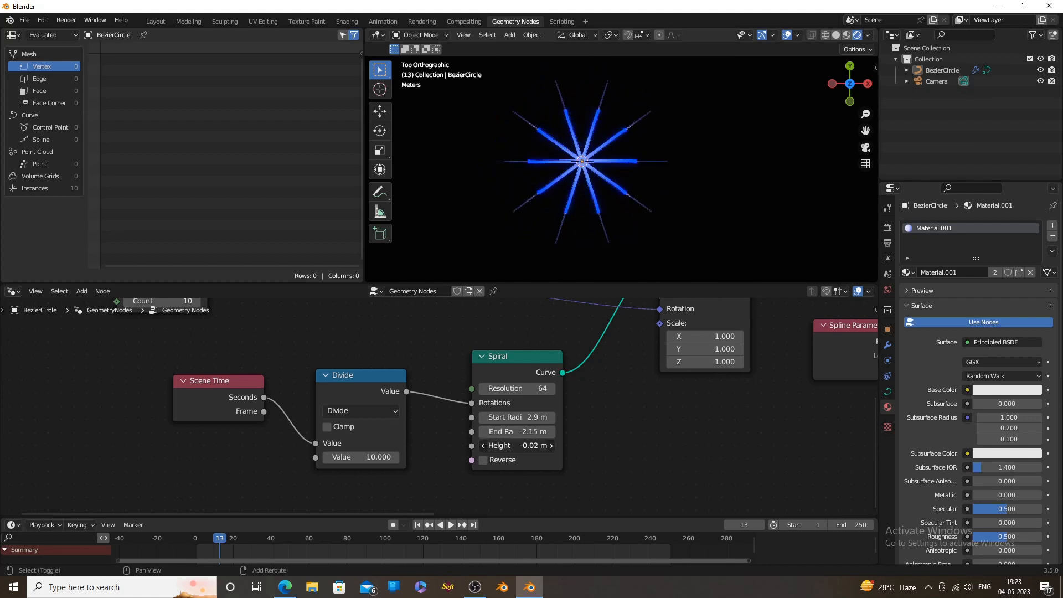
pyautogui.click(451, 524)
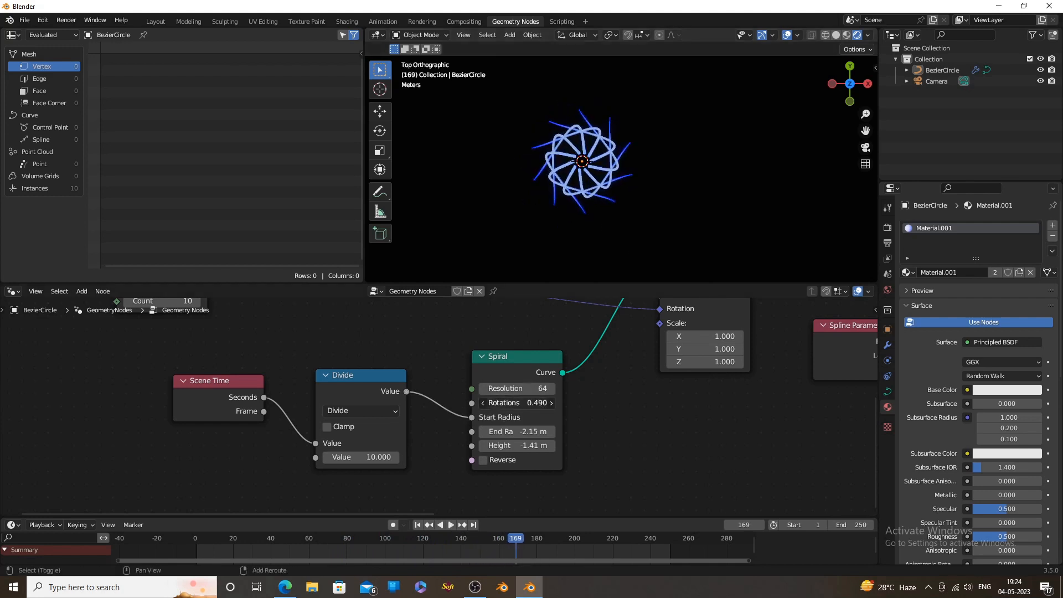
# Change the spiral rotations and divisor to 2, then play the animation from frame one.
pyautogui.click(450, 524)
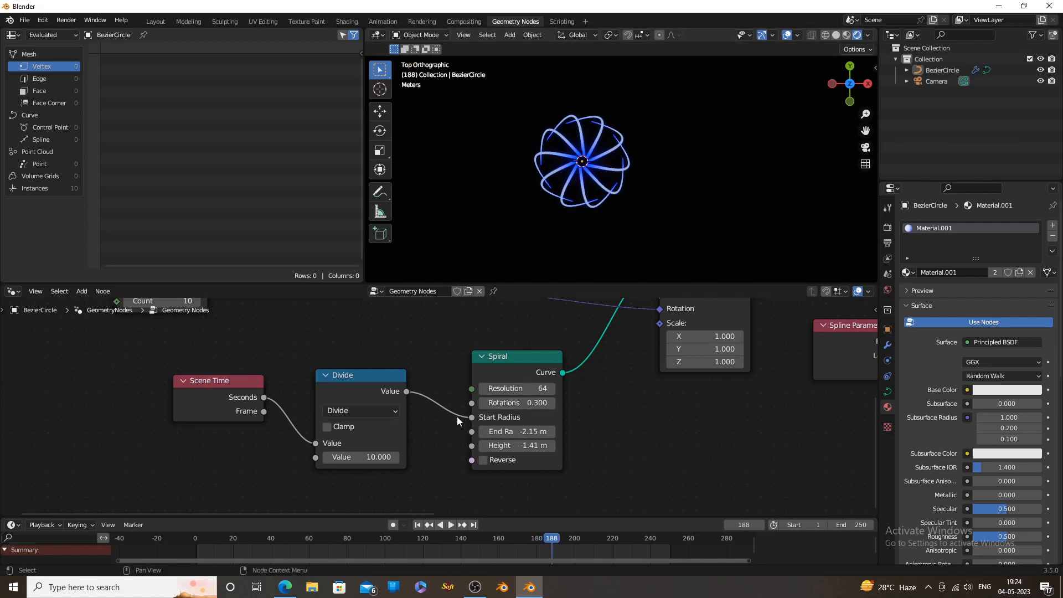
pyautogui.click(418, 524)
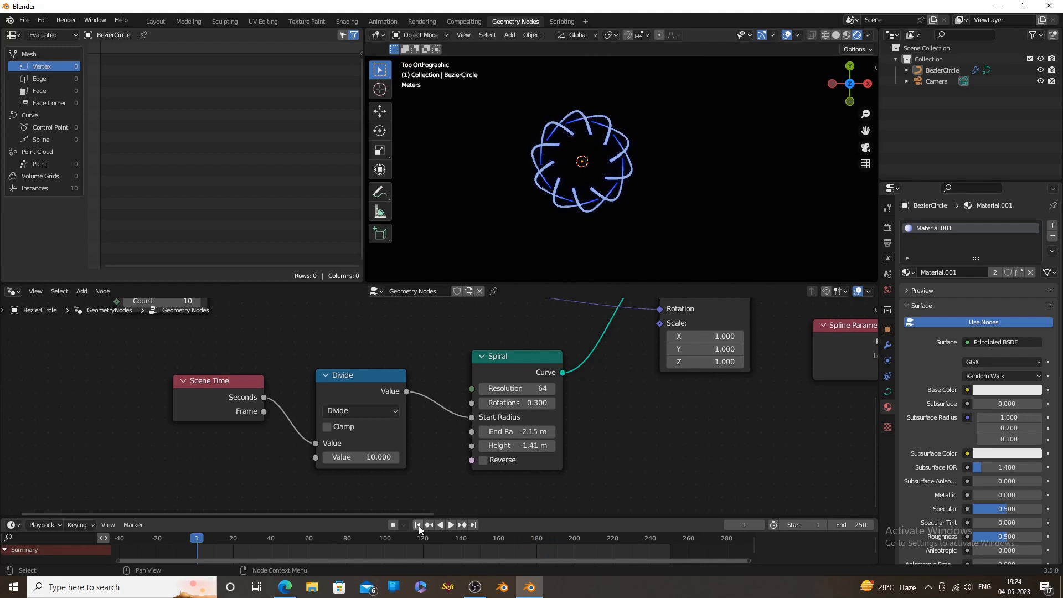
pyautogui.click(451, 523)
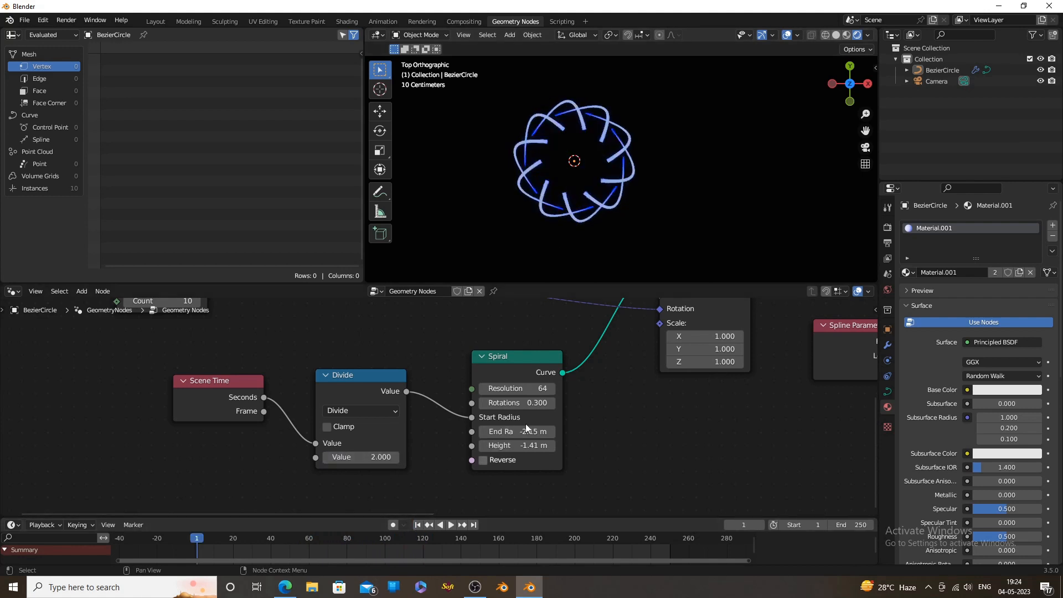
pyautogui.click(451, 523)
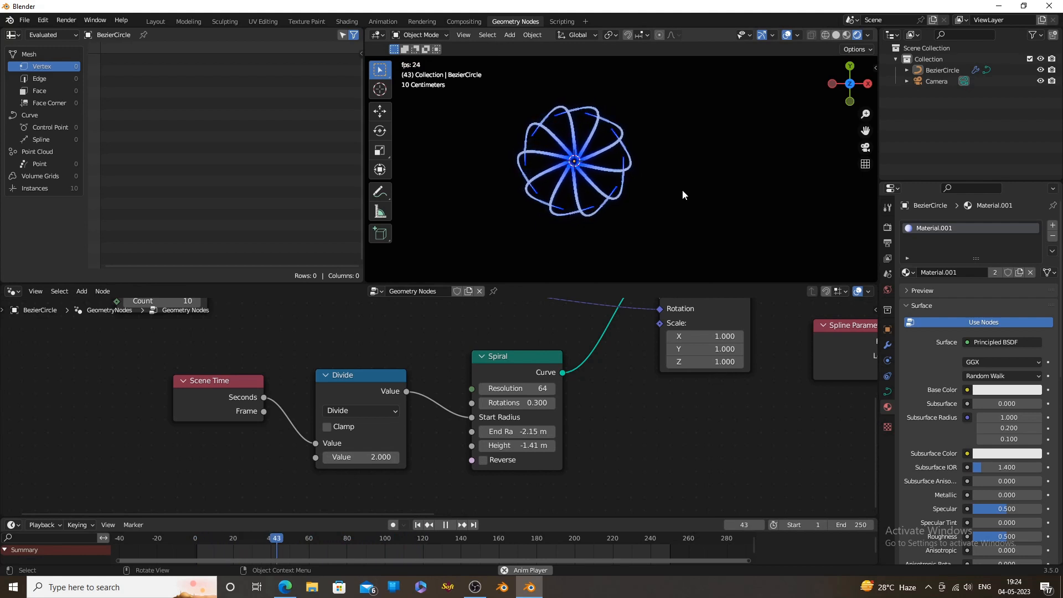
pyautogui.click(445, 524)
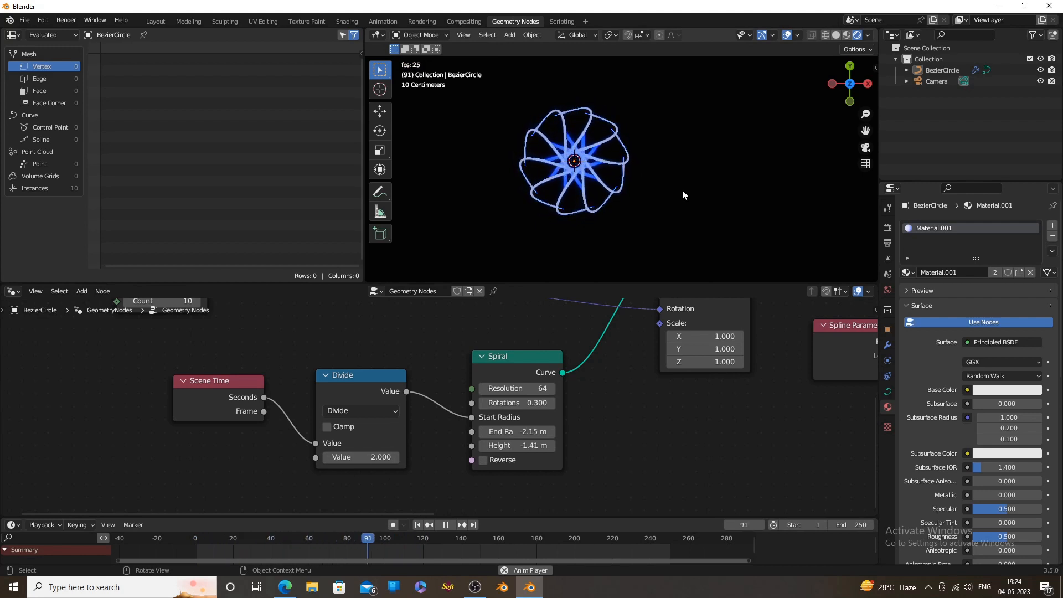
# Set the instance count to 7 and tweak the Spiral rotations and height while scrubbing.
pyautogui.click(445, 524)
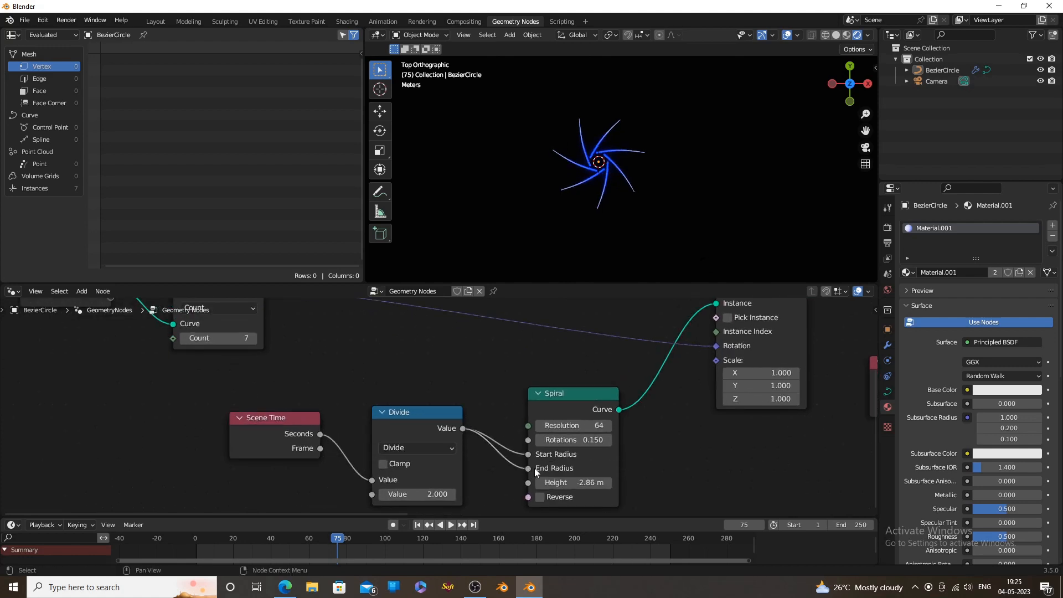
pyautogui.click(450, 524)
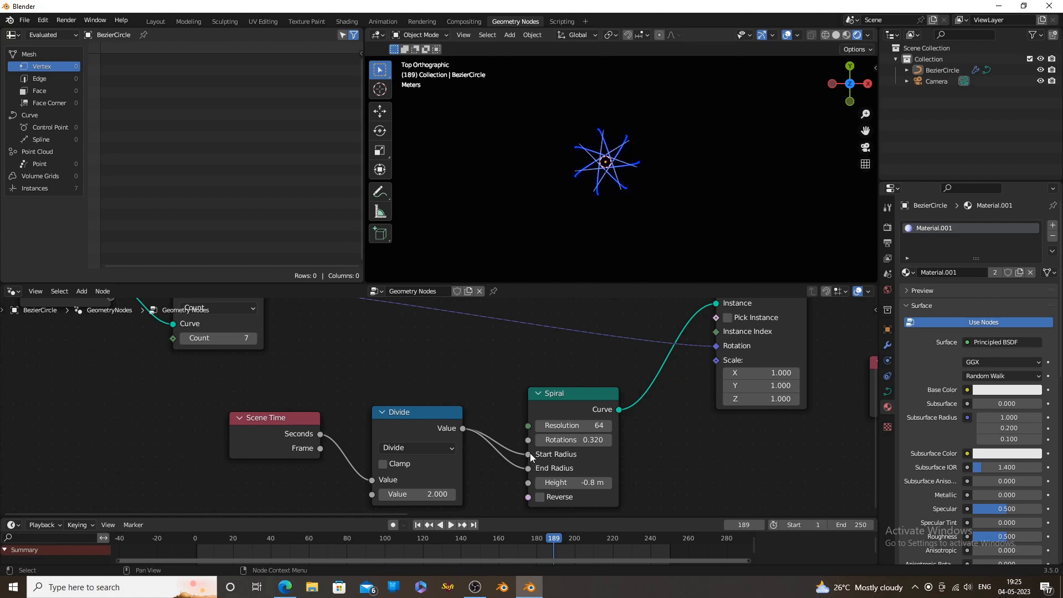
pyautogui.click(450, 524)
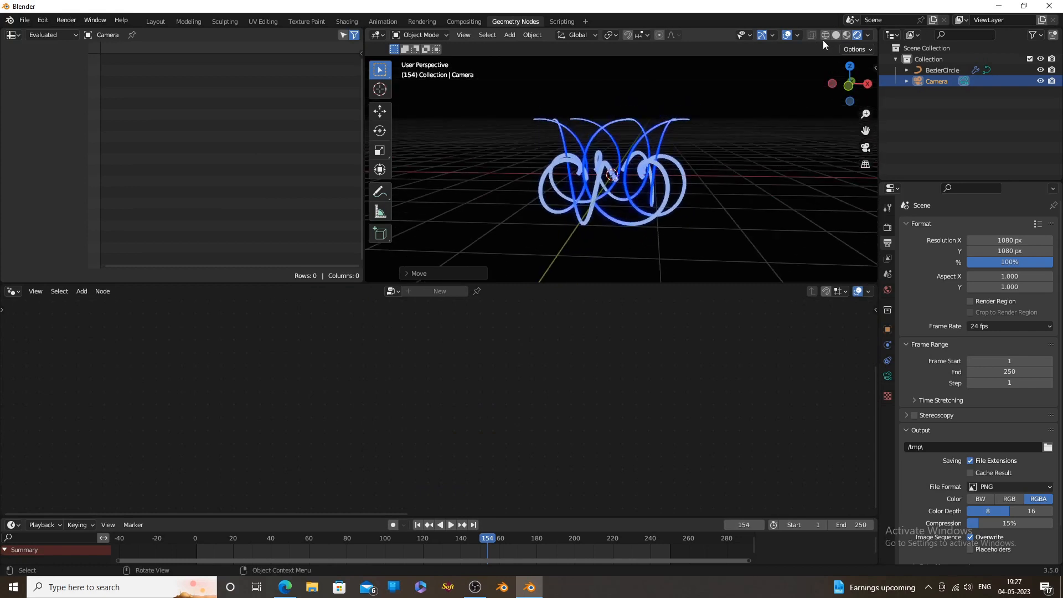
# Bring up the viewport gizmo and overlay options over the camera view.
pyautogui.click(772, 34)
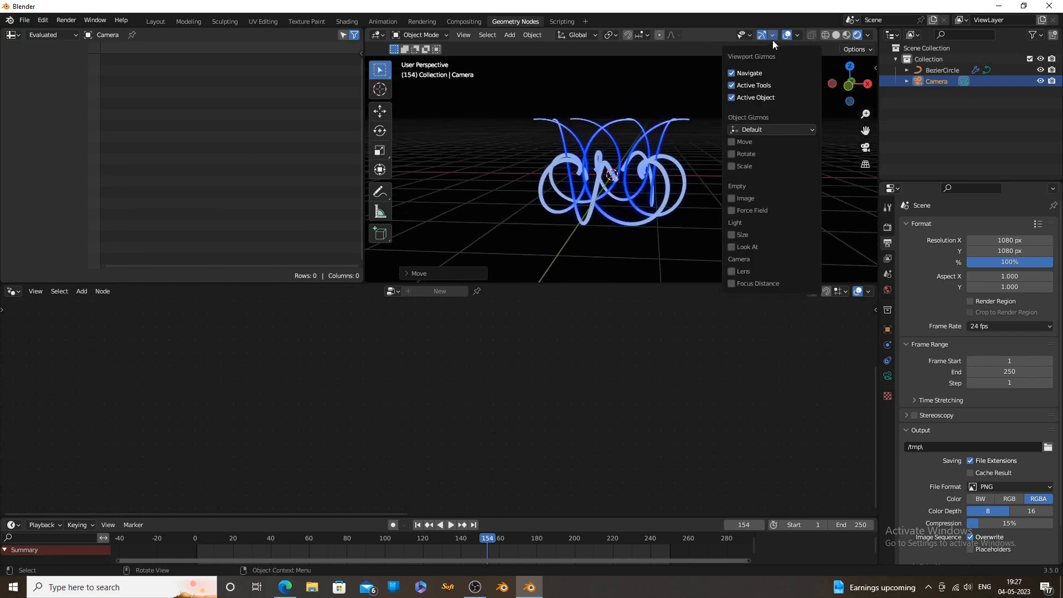
pyautogui.click(799, 35)
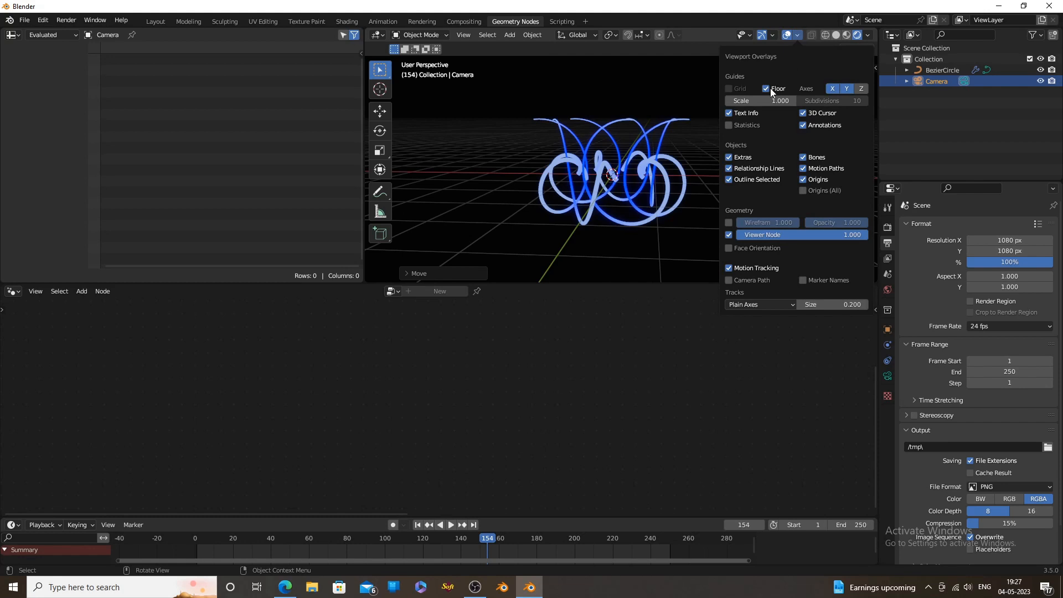